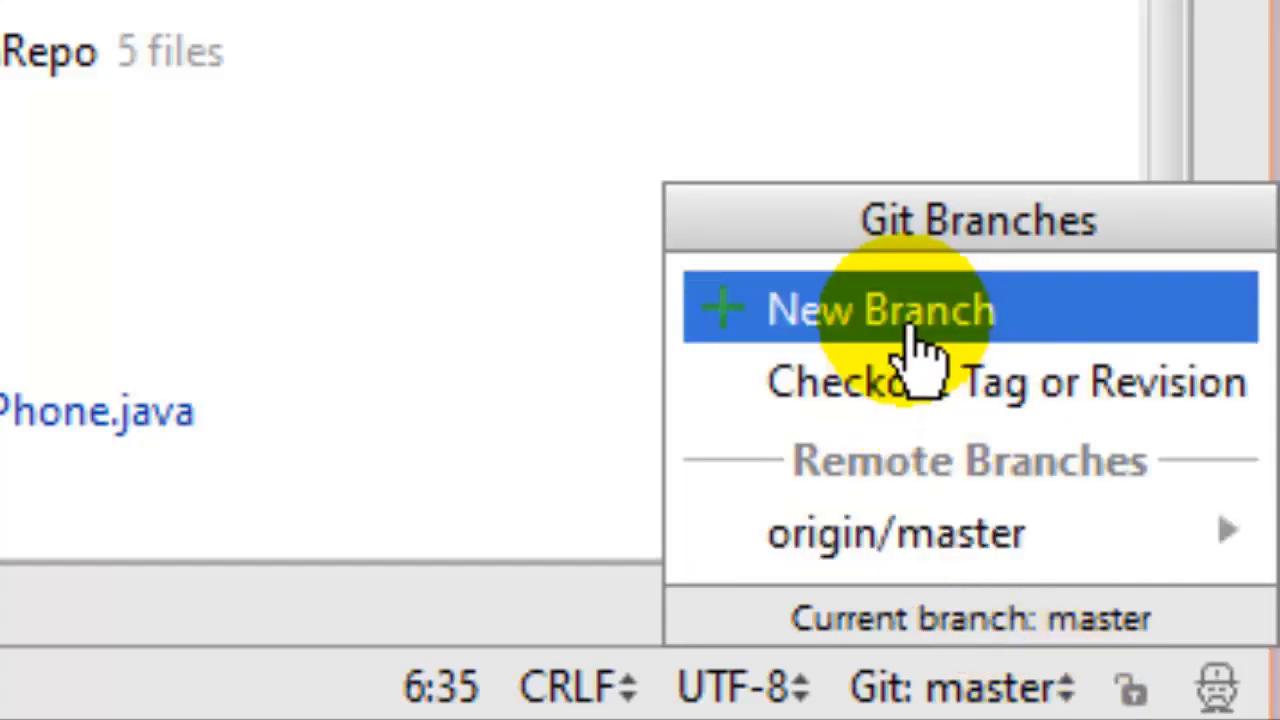
Create and check out a new Git branch named b1 from master via the status-bar Git widget.
left_click(880, 308)
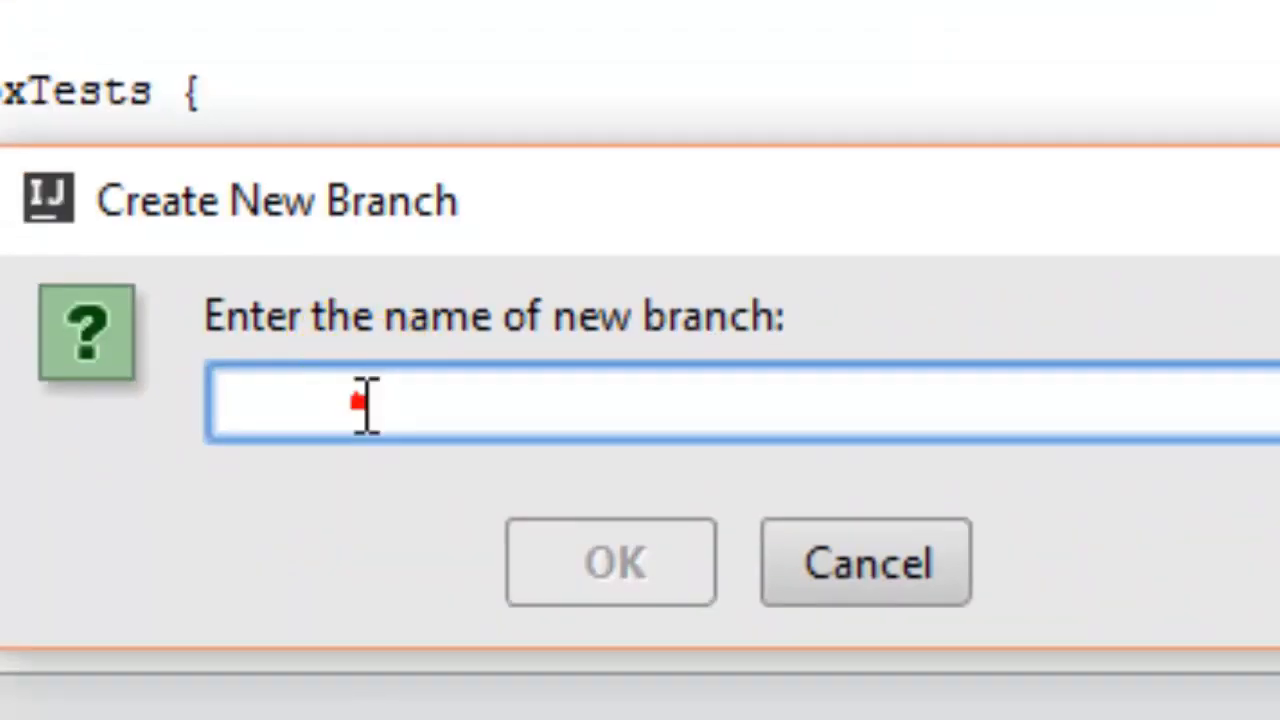
left_click(368, 404)
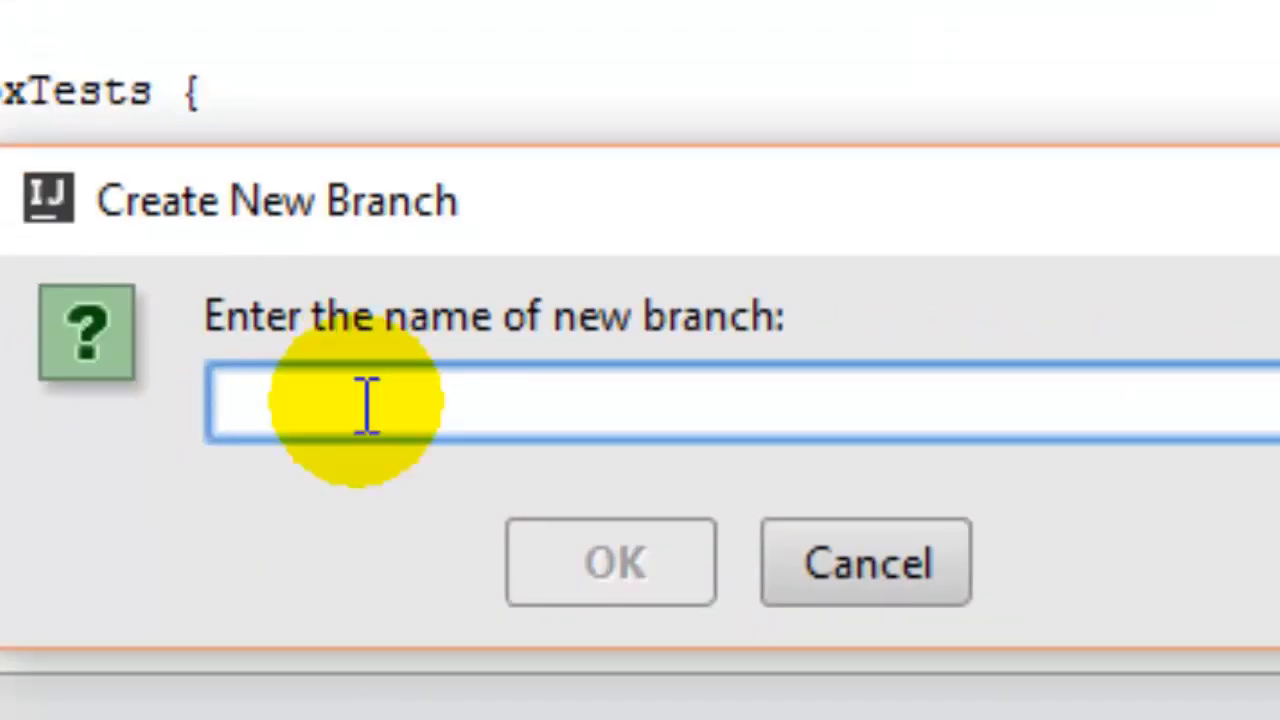
type("b1")
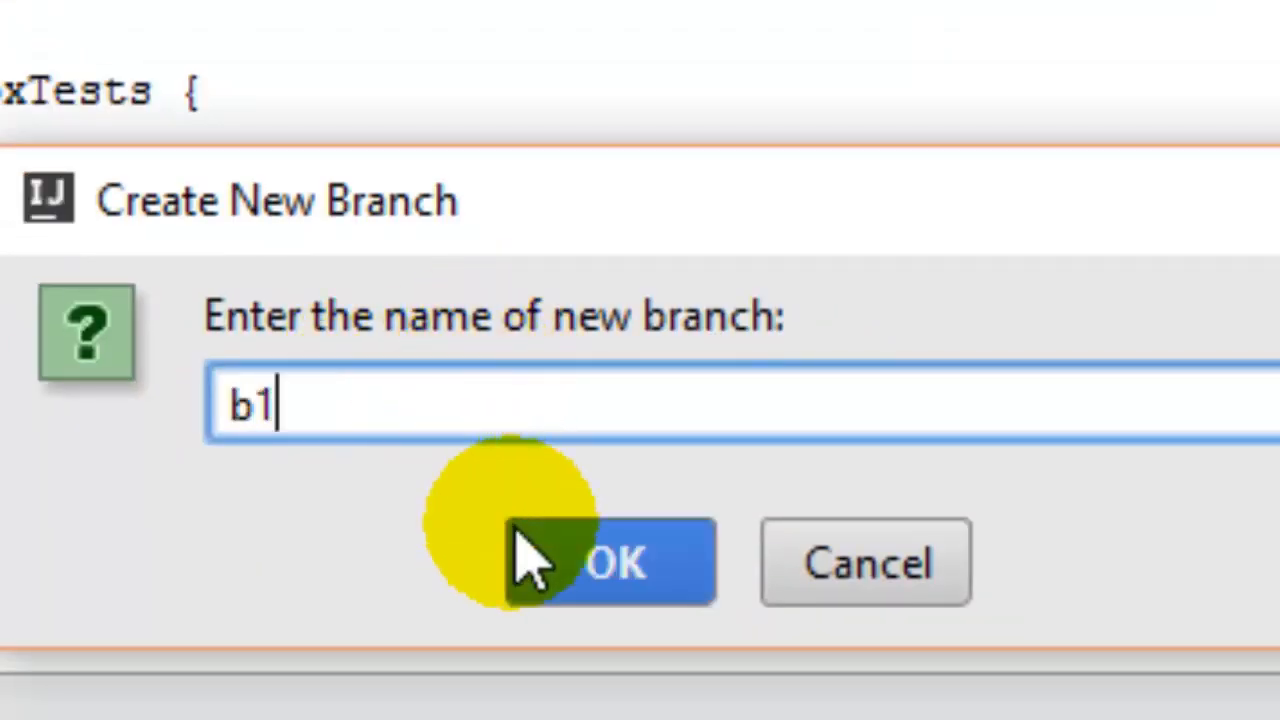
left_click(612, 560)
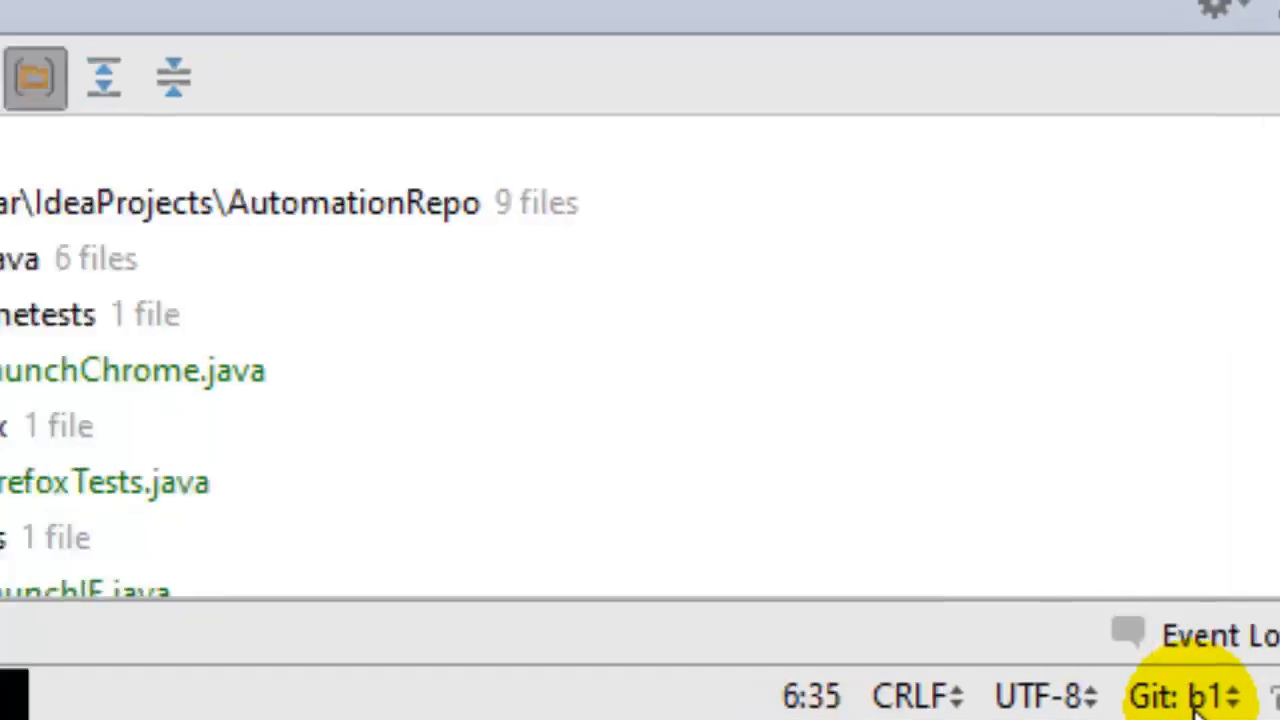
Show the Git log so the b1 label appears on the latest commit beside master.
left_click(1190, 696)
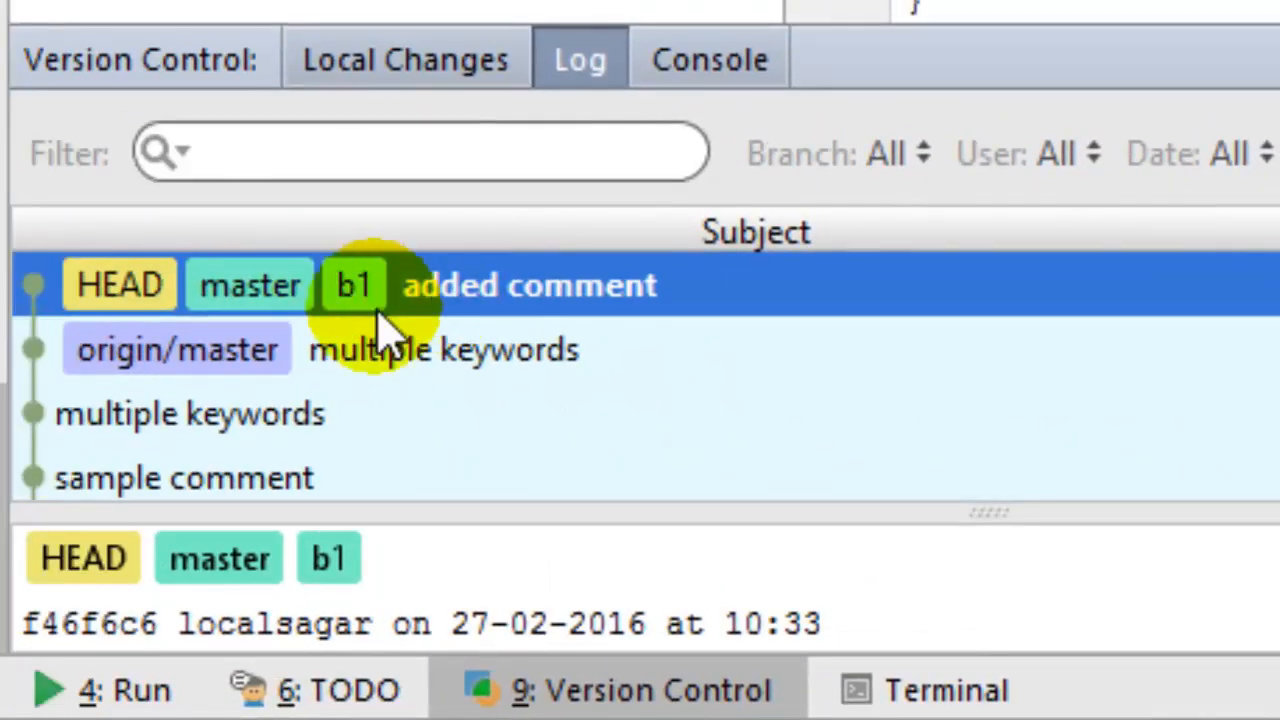